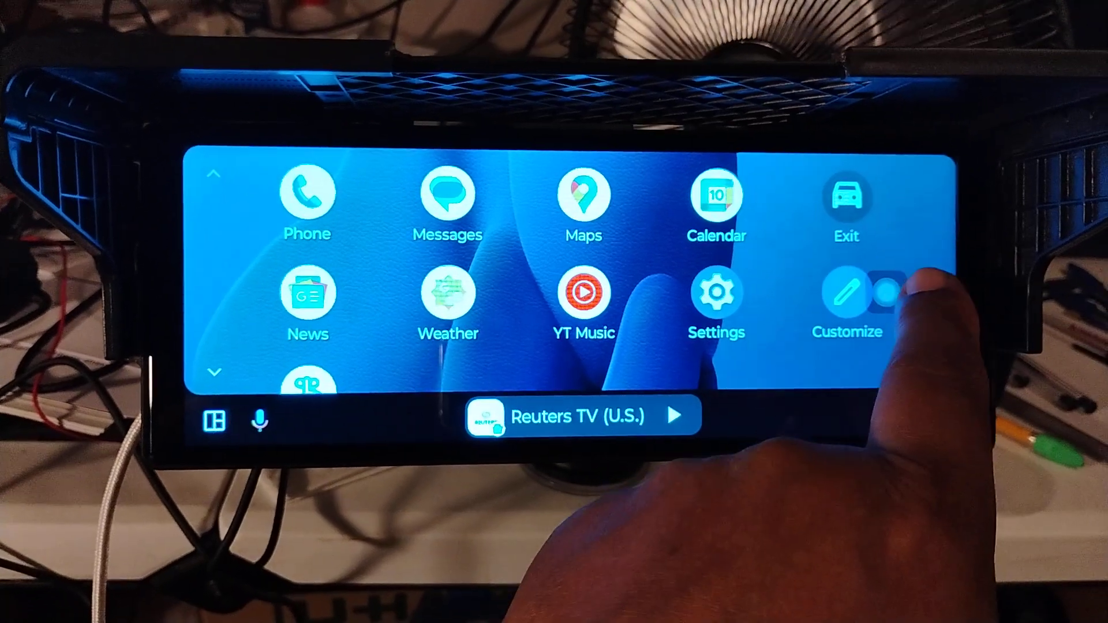
Step: Exit Android Auto from its app launcher to reach the CarPlay, Android Auto and Car Record tiles
{"action": "left_click", "coordinate": [583, 292]}
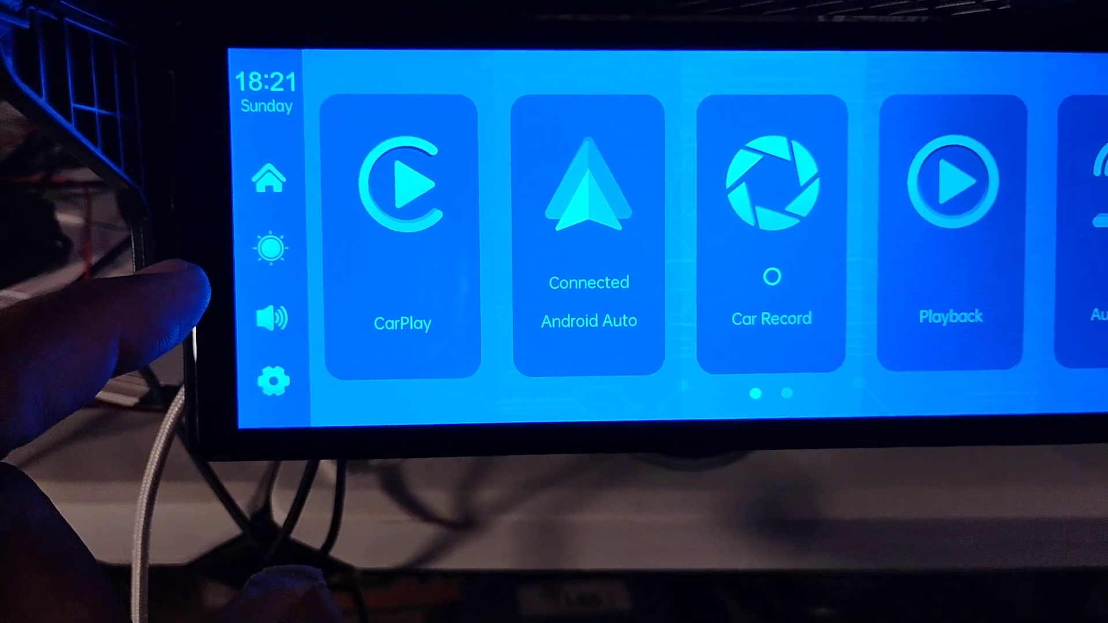
Step: Open the display's system settings from the gear icon in the left sidebar
{"action": "left_click", "coordinate": [271, 380]}
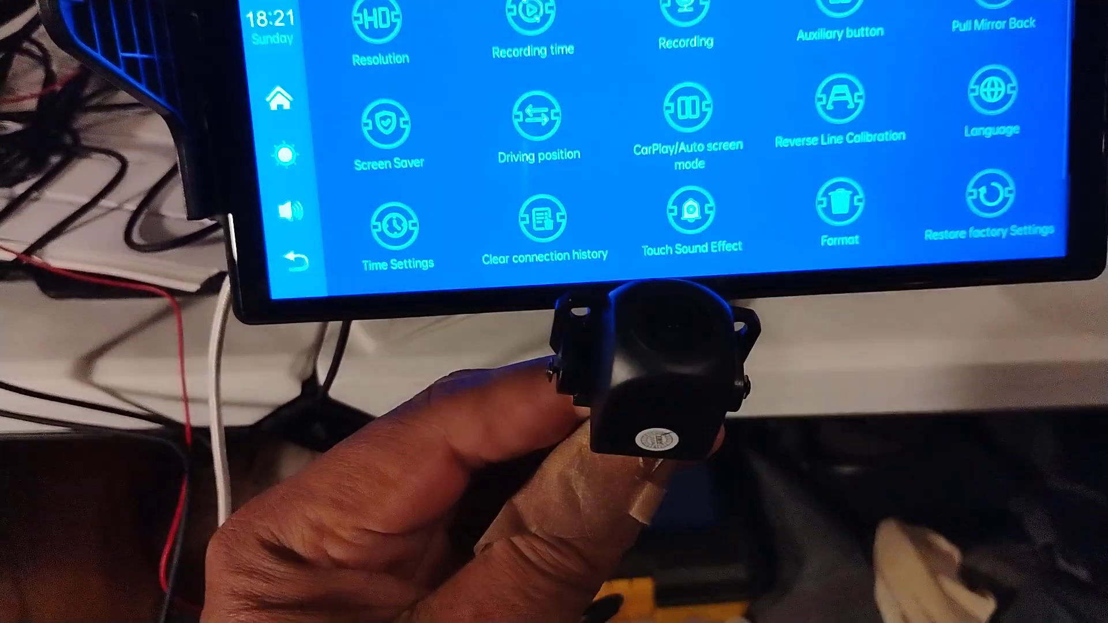
Step: Open Reverse Line Calibration to show the live backup camera feed with parking guide lines
{"action": "left_click", "coordinate": [693, 212]}
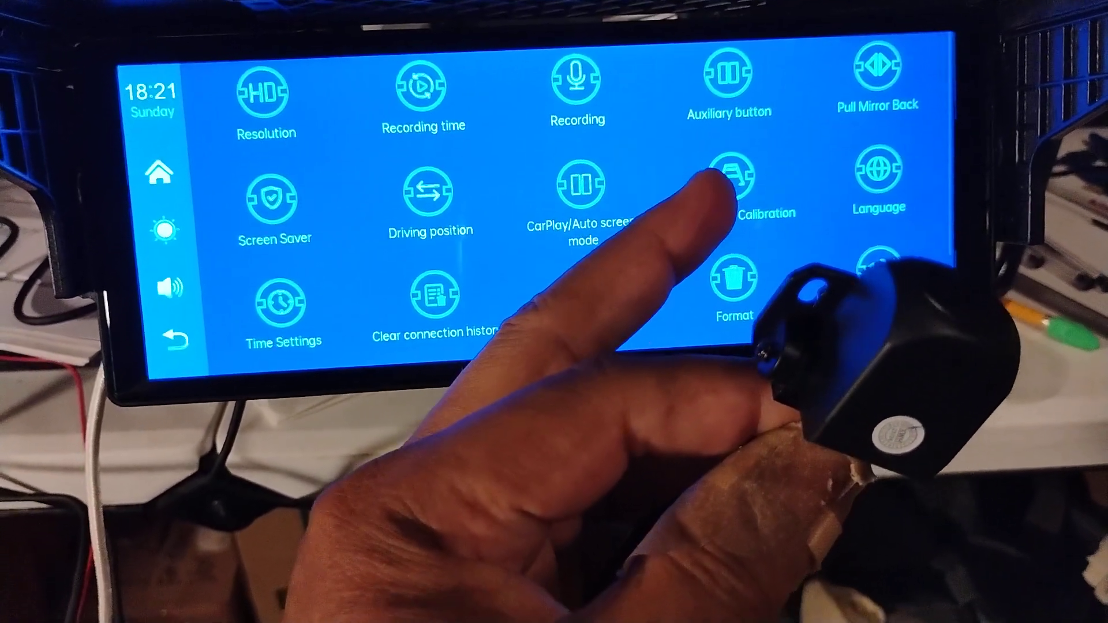
{"action": "left_click", "coordinate": [737, 173]}
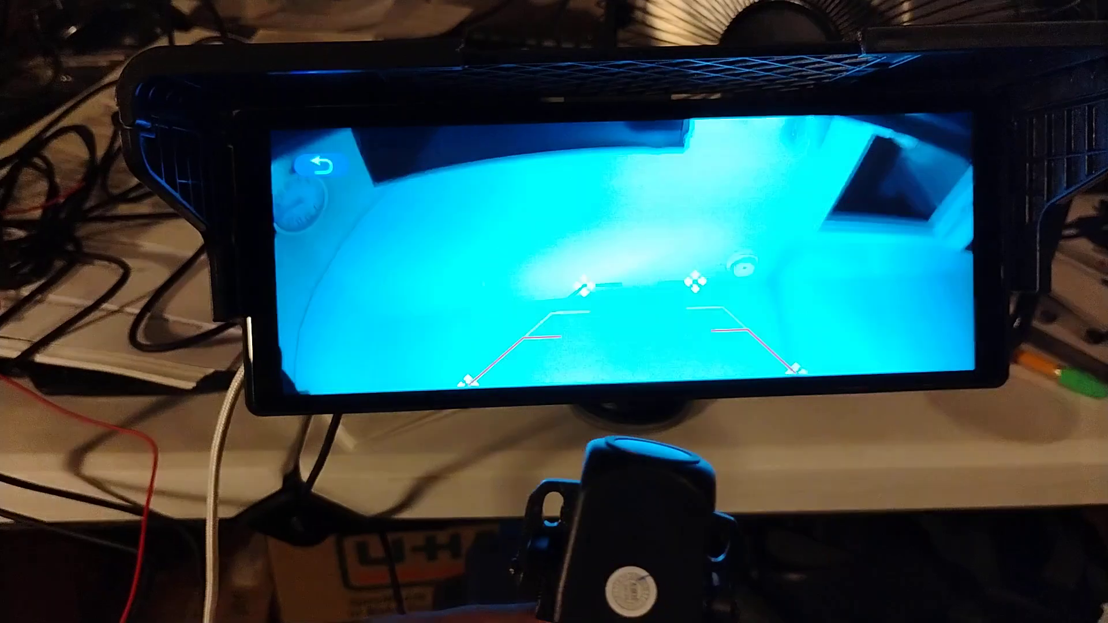